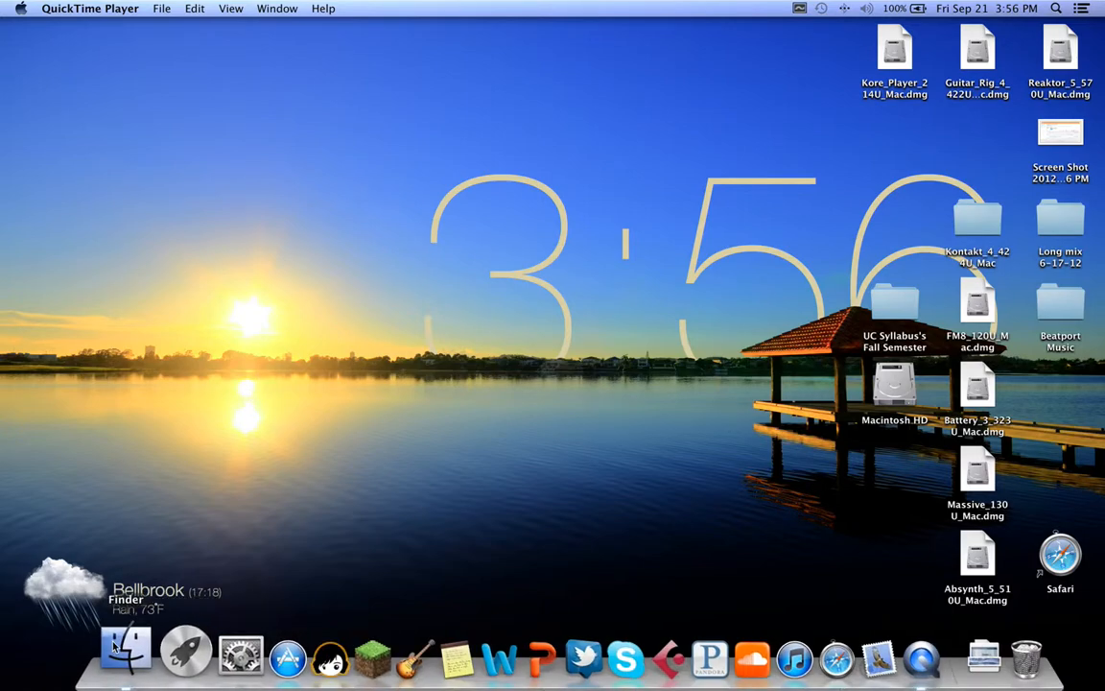
Bring Finder forward and look at the Applications folder, then close that window
left_click(117, 663)
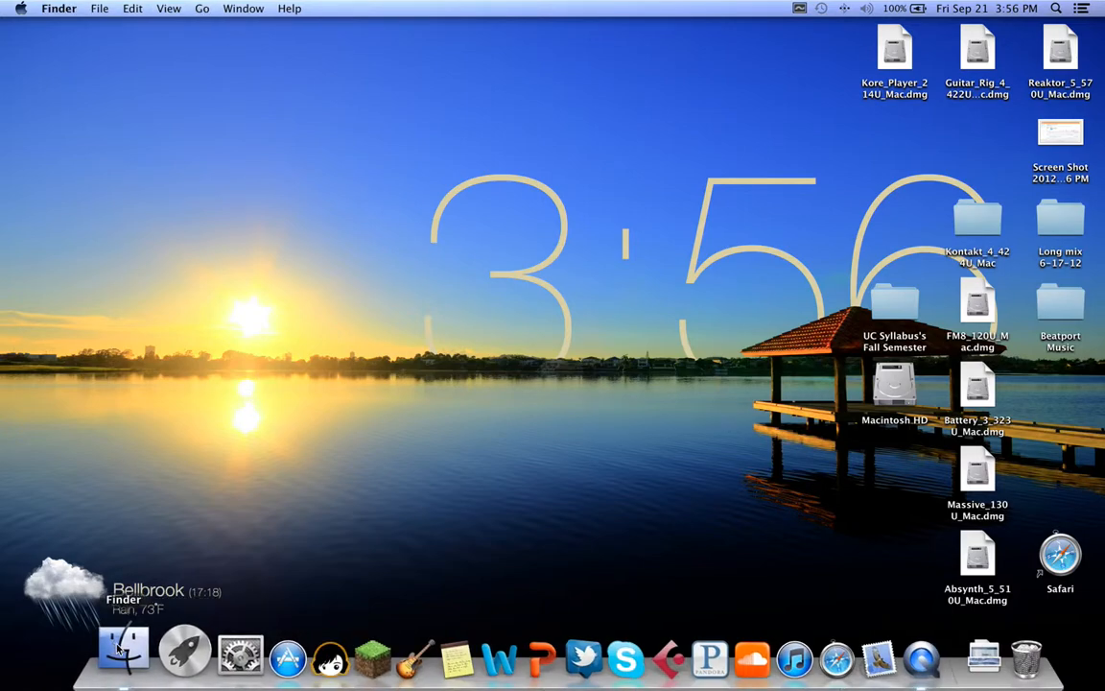
left_click(119, 660)
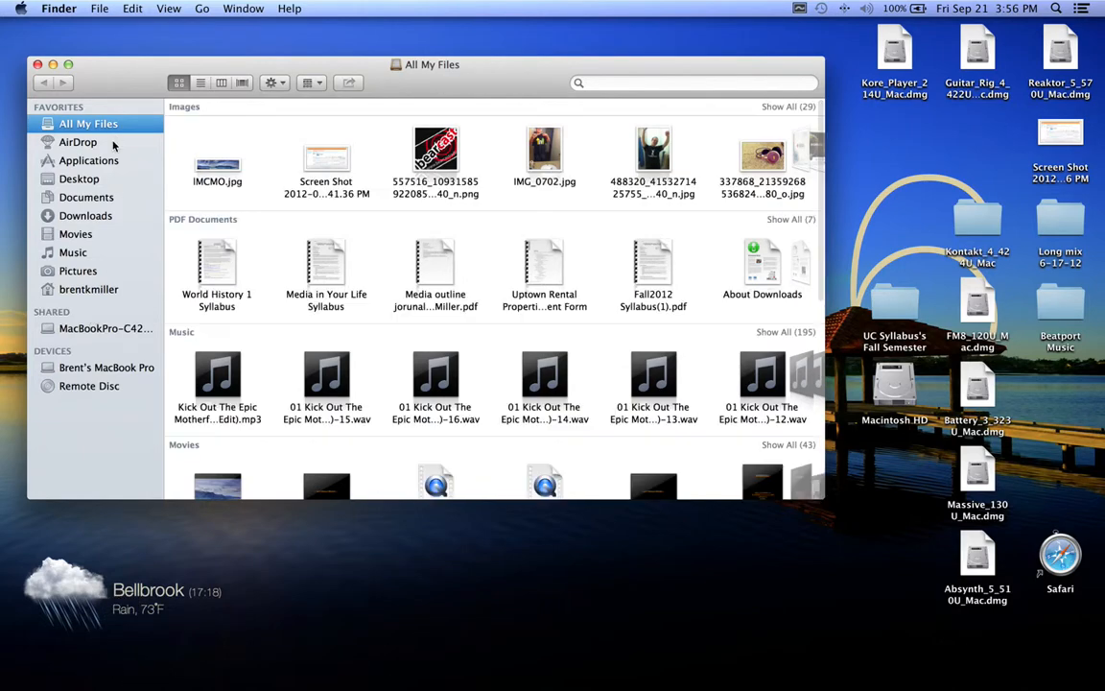
left_click(89, 161)
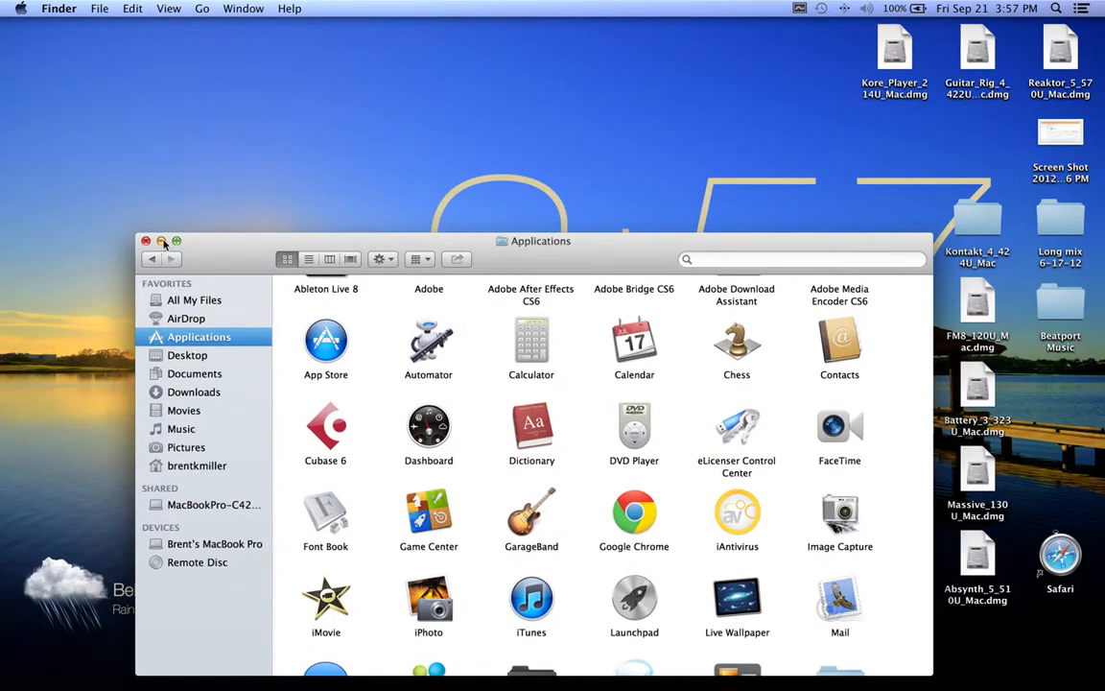
left_click(146, 242)
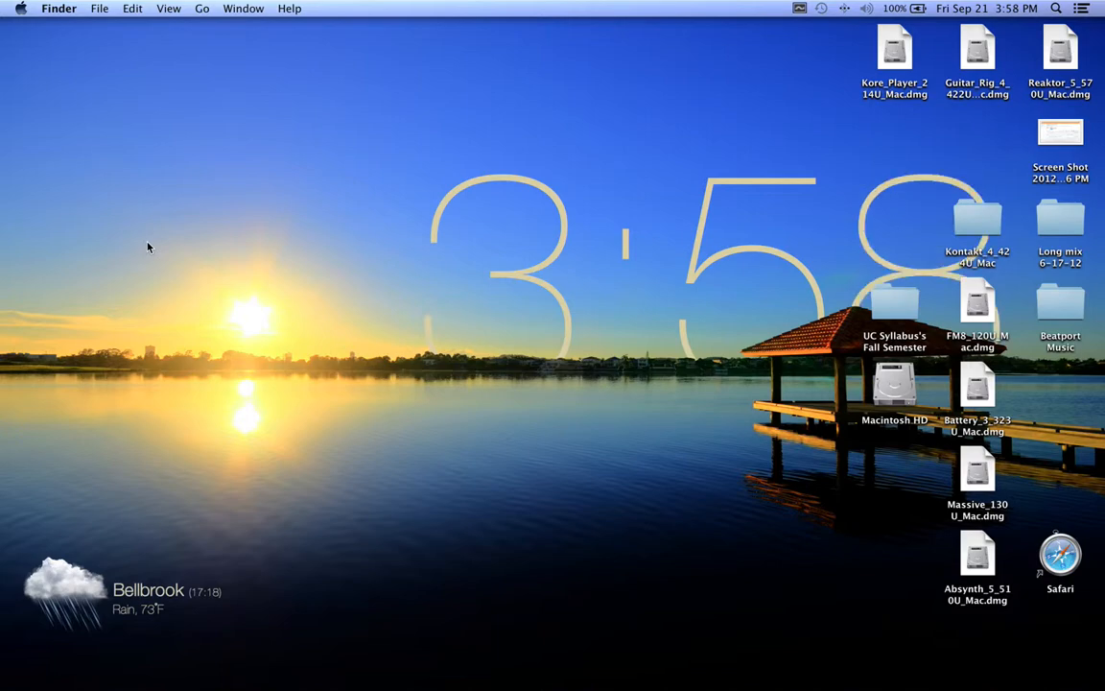
mouse_move(189, 686)
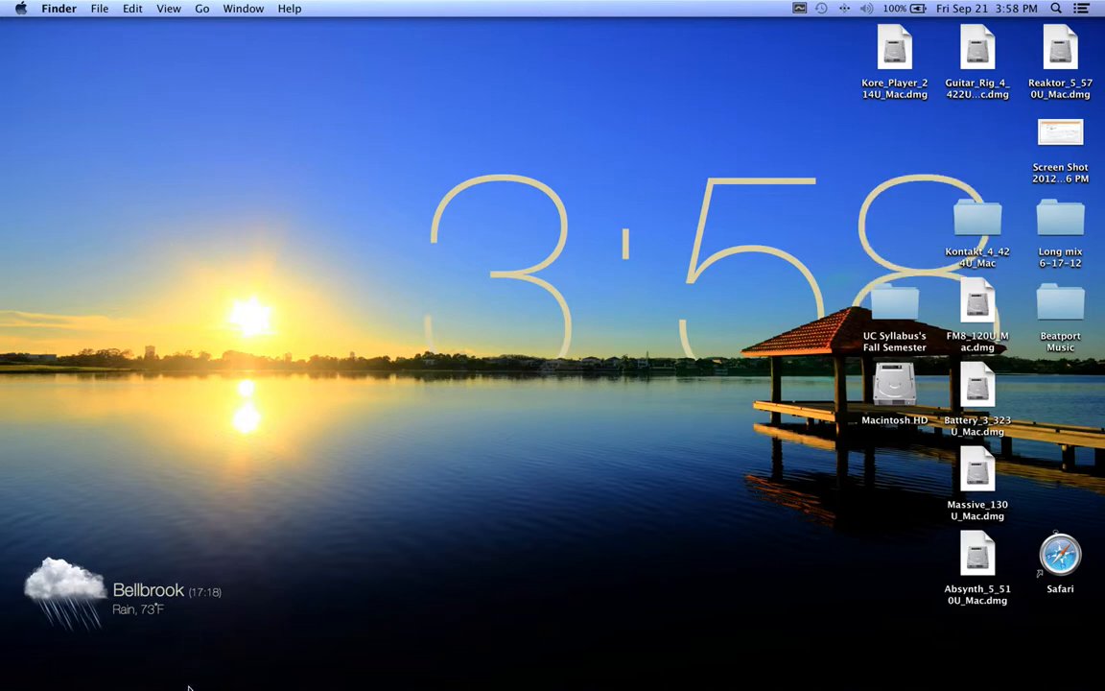
mouse_move(213, 591)
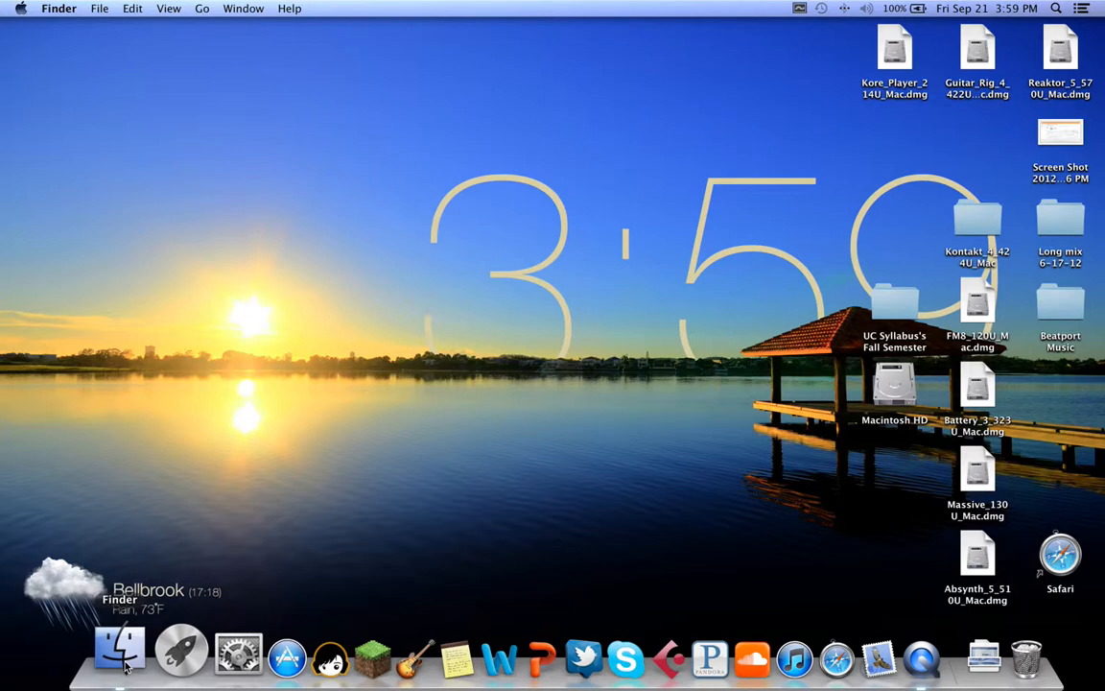
From Applications, go into Utilities and launch Disk Utility
left_click(112, 660)
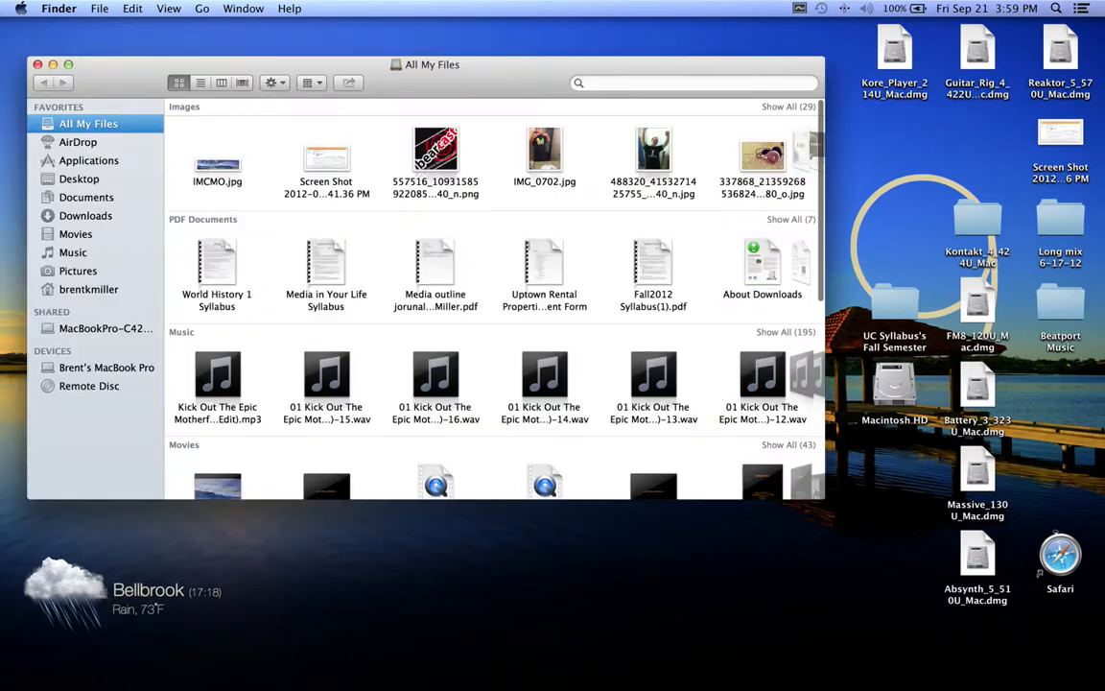
left_click(90, 161)
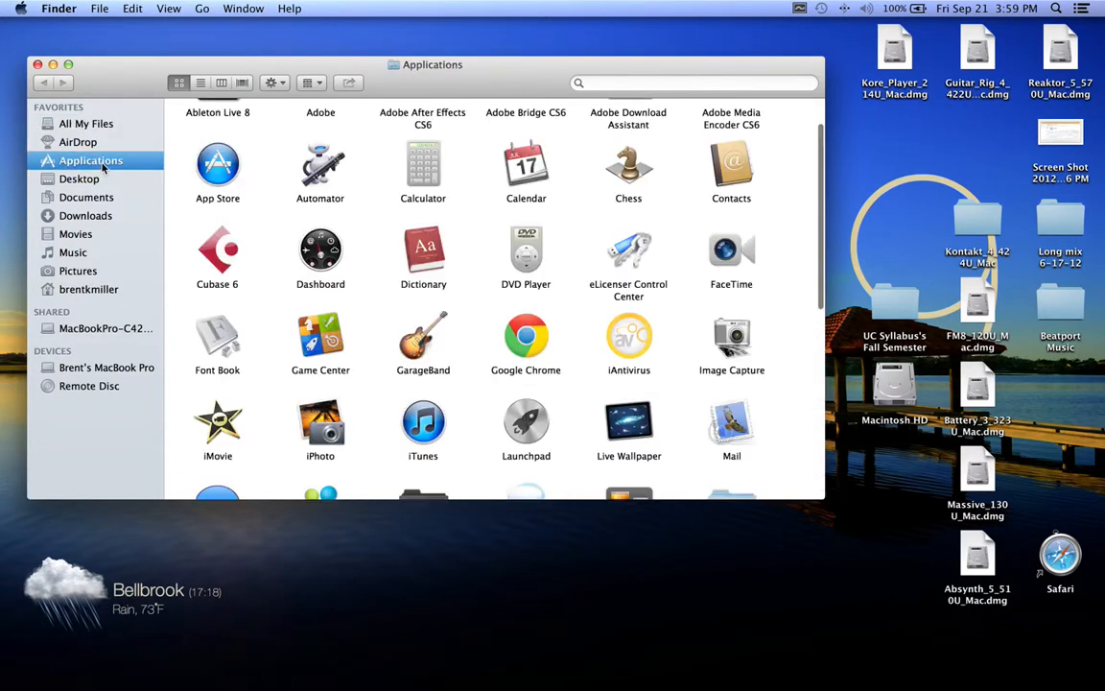
scroll("down", 3)
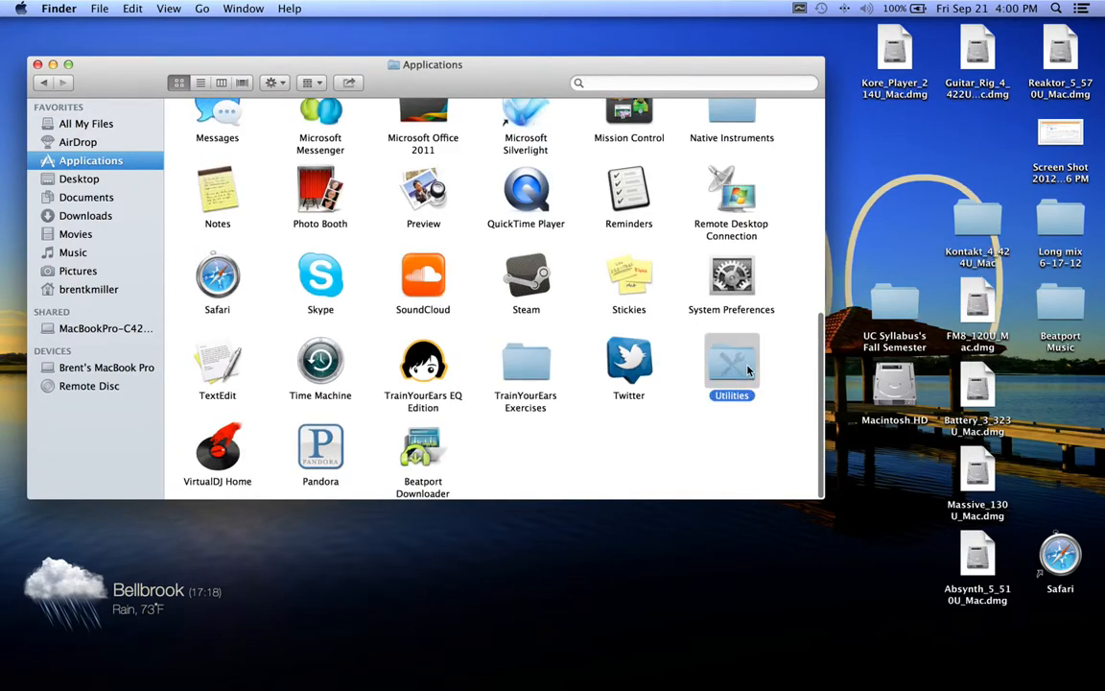
double_click(731, 359)
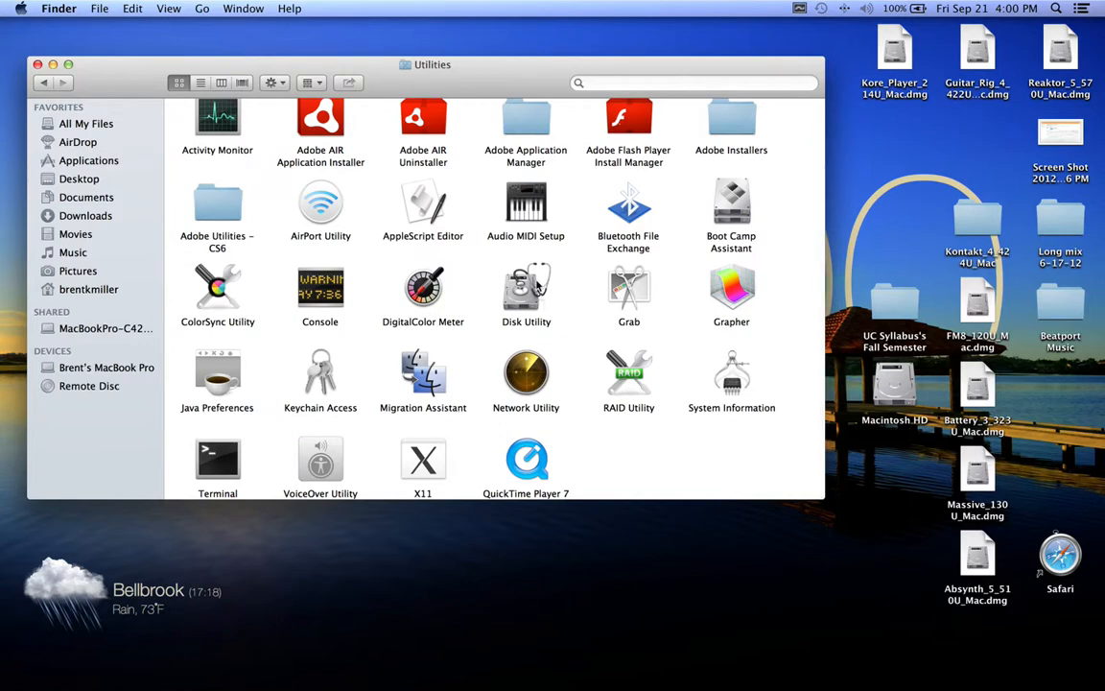
double_click(526, 288)
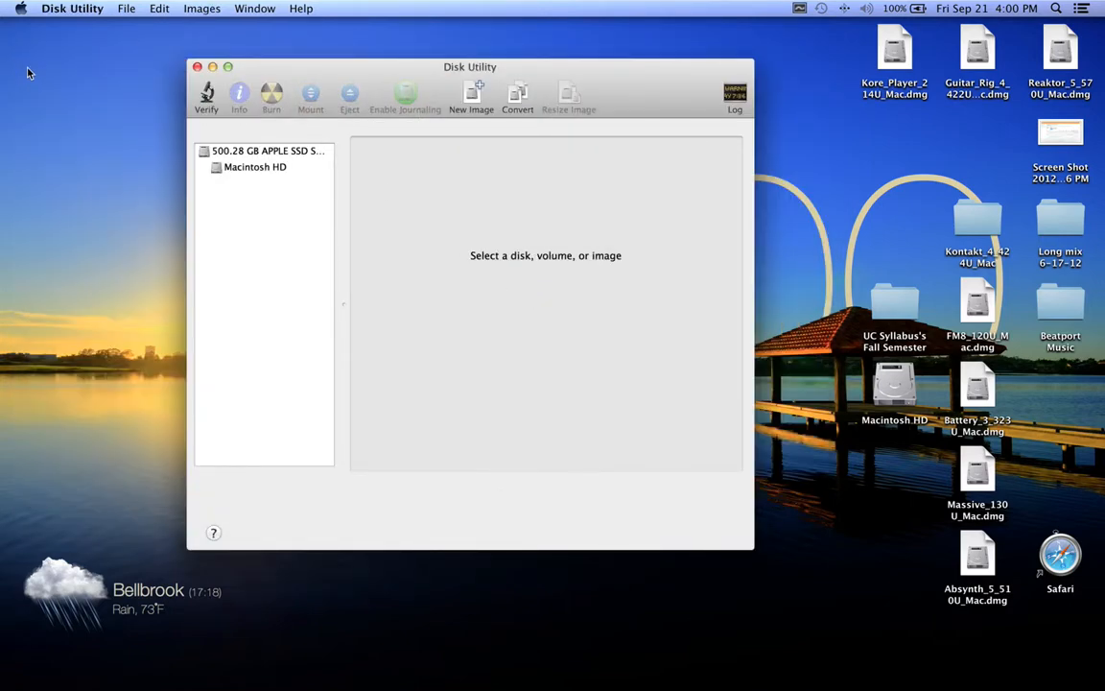
Move the Disk Utility window right and select the Macintosh HD volume
left_click_drag(470, 65, 595, 69)
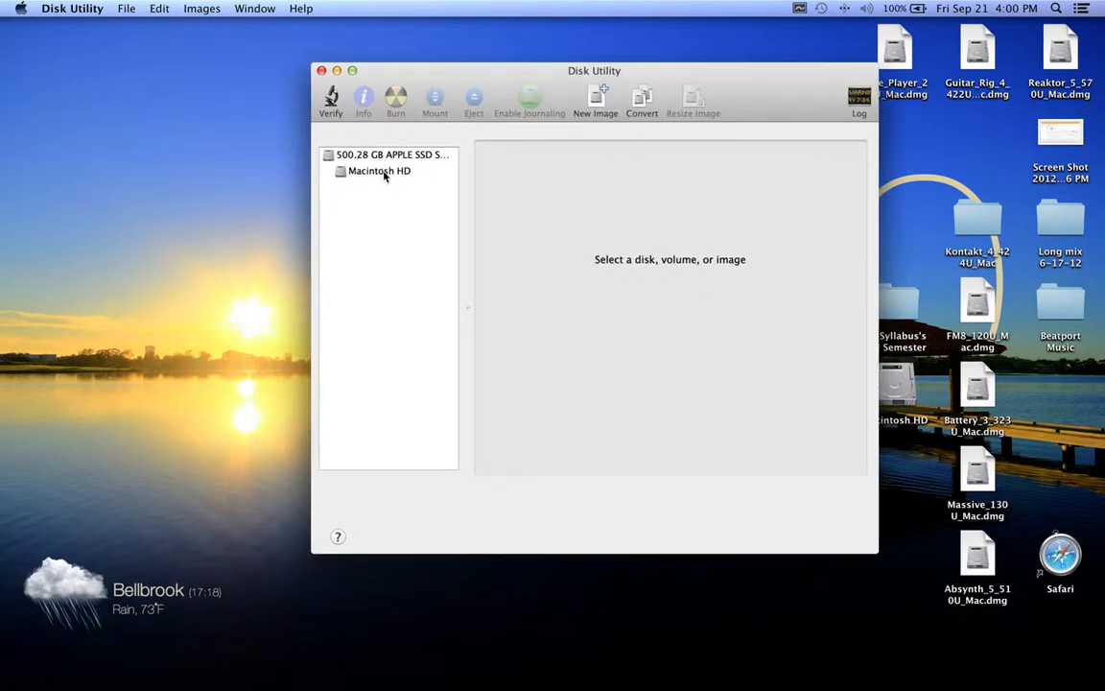
mouse_move(386, 177)
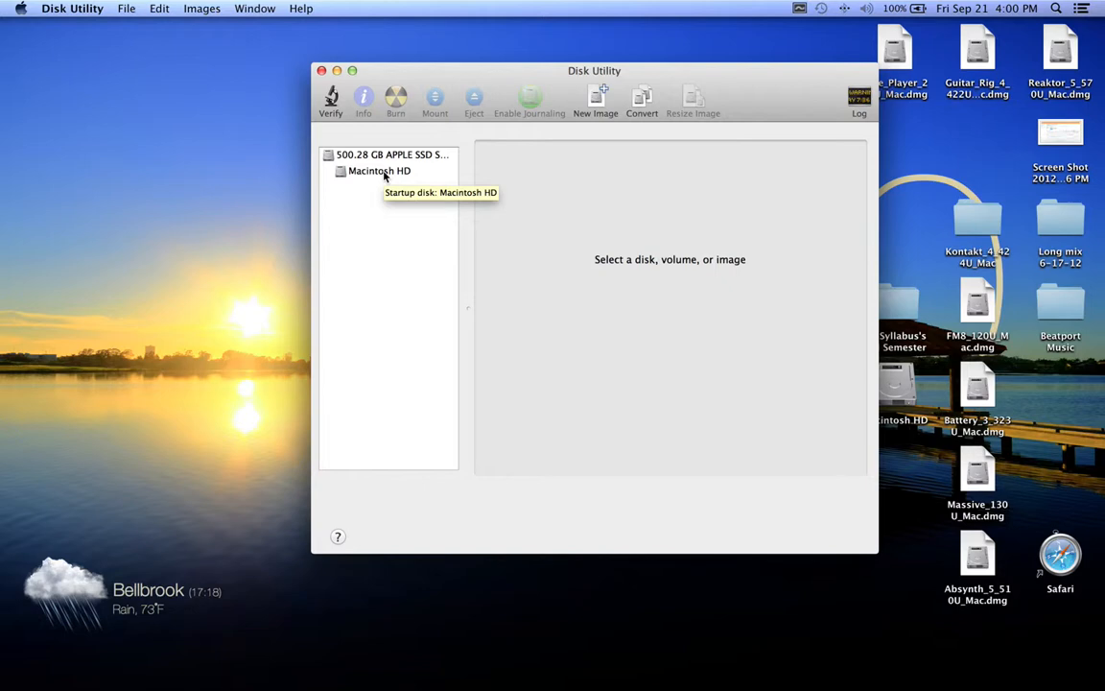
left_click(380, 171)
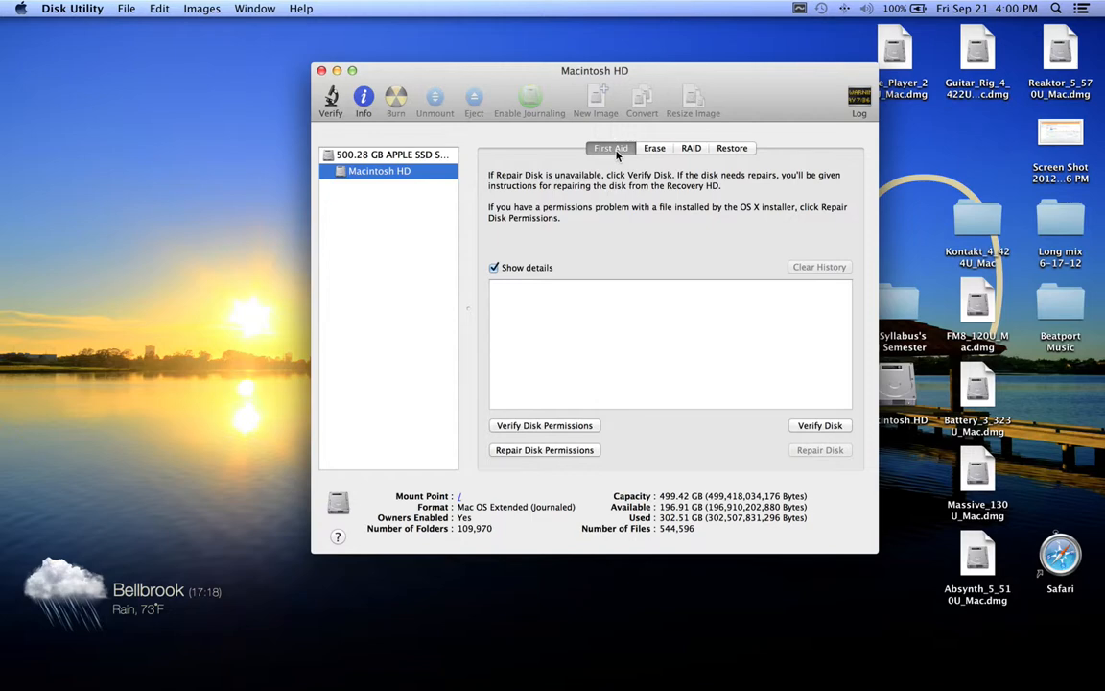
mouse_move(537, 434)
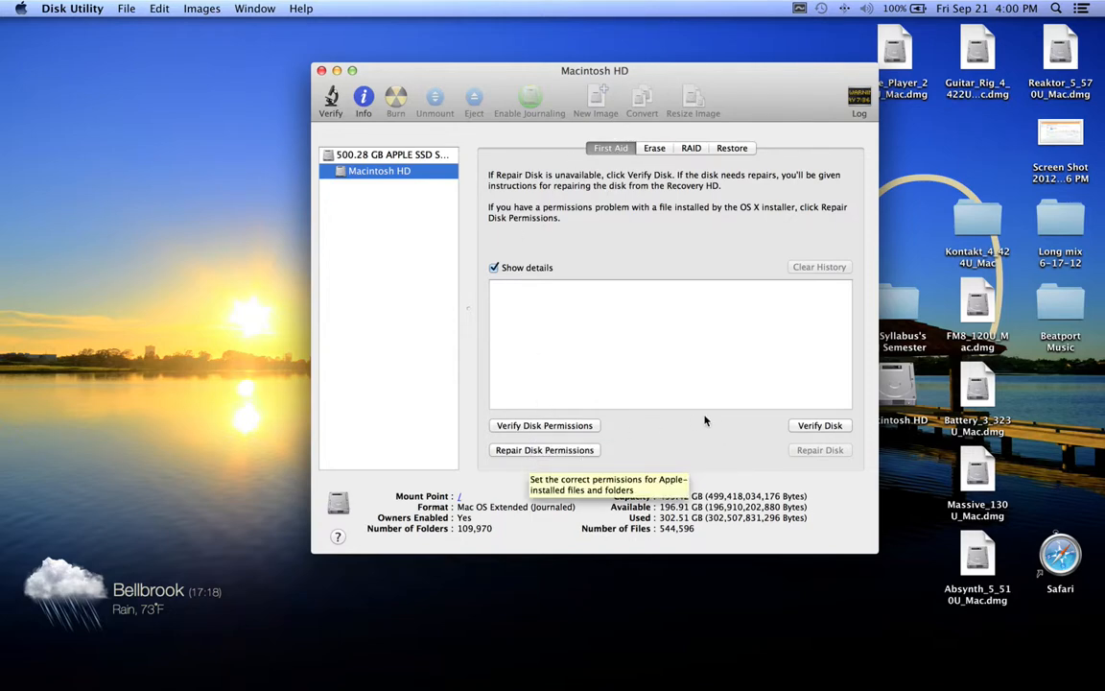
mouse_move(522, 431)
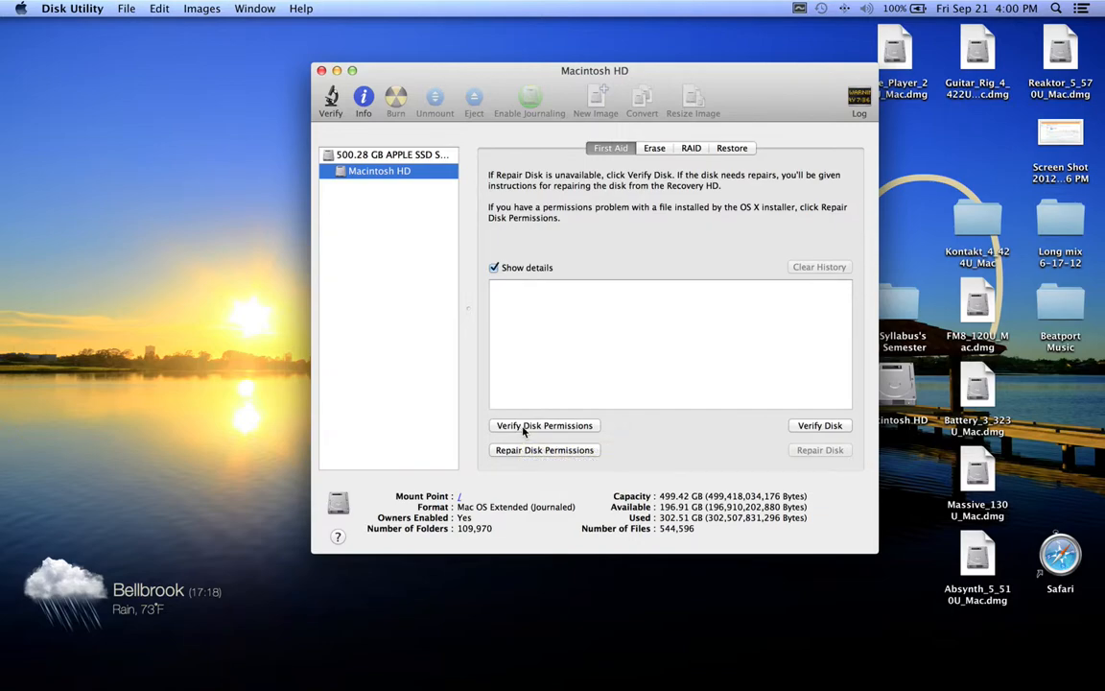
Start Verify Disk Permissions on Macintosh HD, stop it, and close Disk Utility
left_click(545, 426)
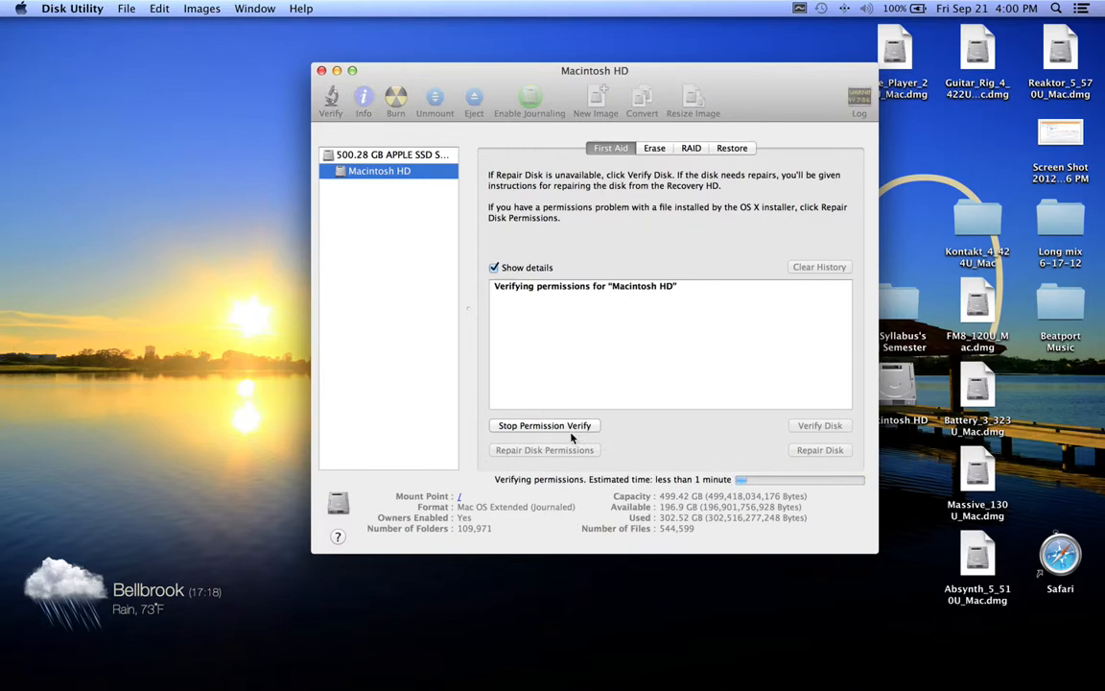
left_click(545, 426)
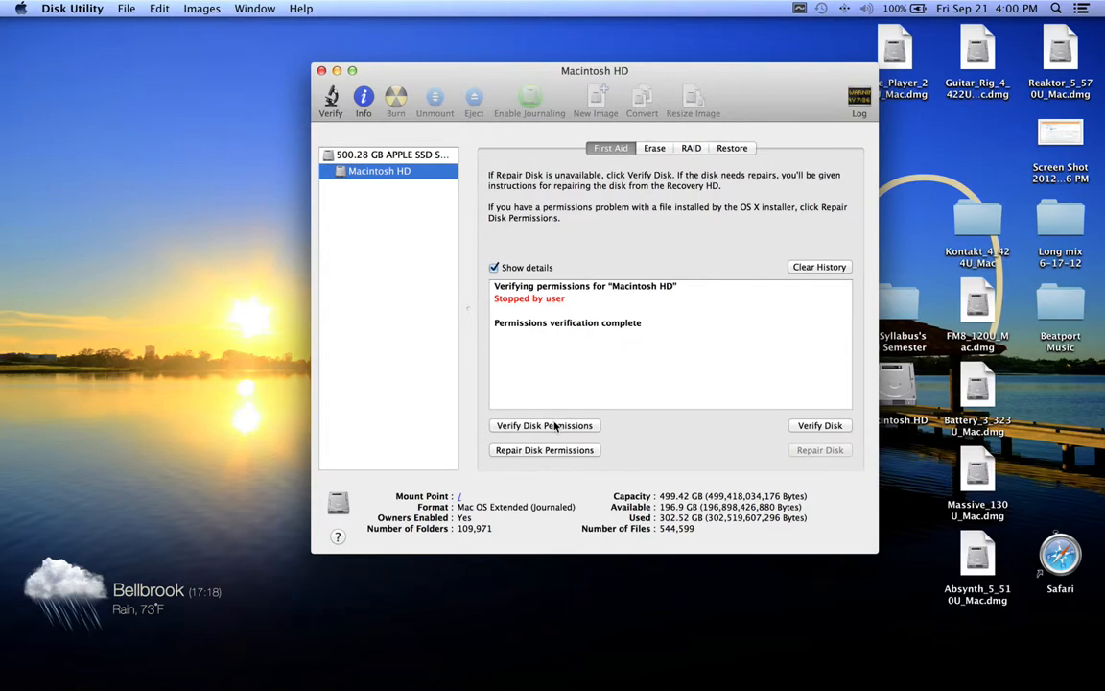
mouse_move(564, 416)
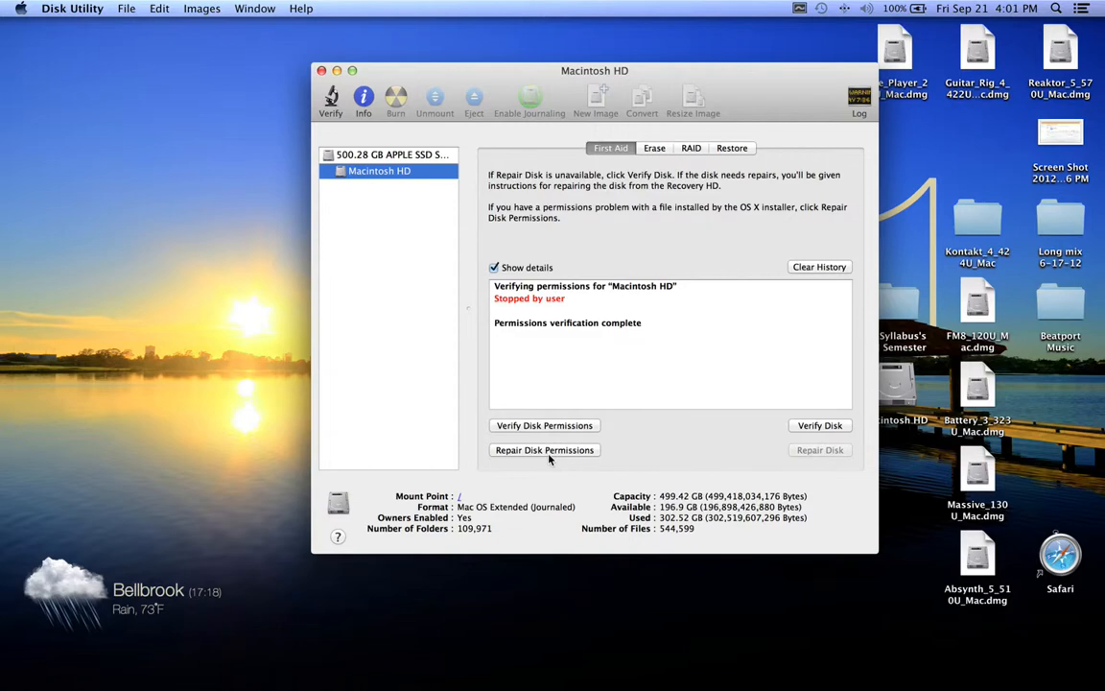
mouse_move(545, 449)
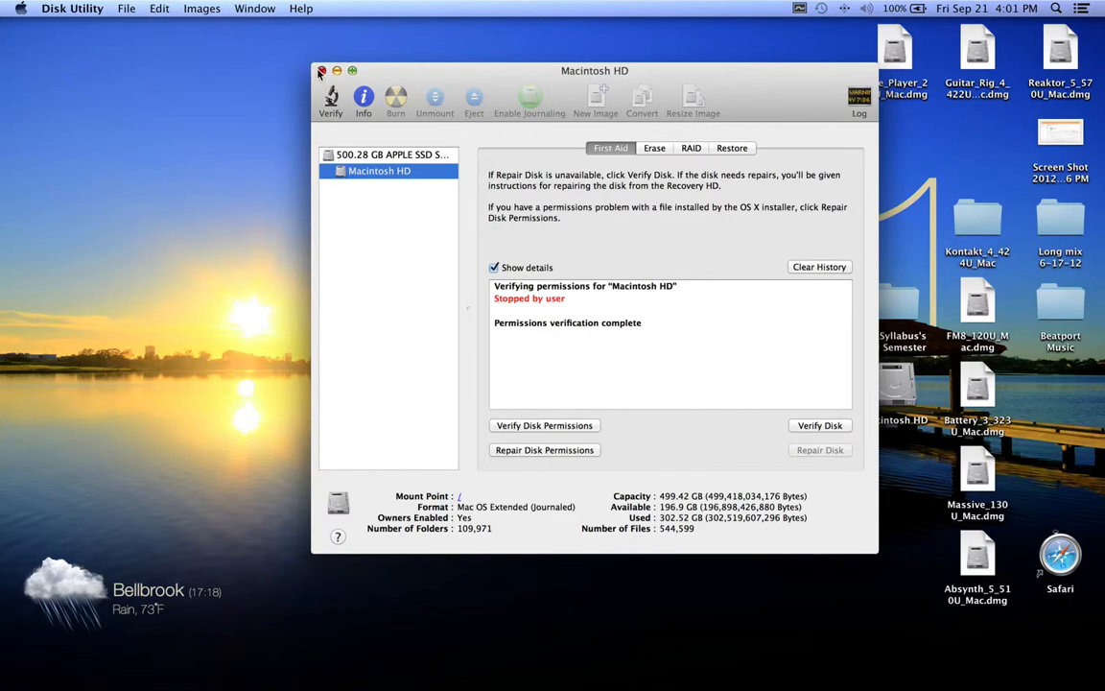
left_click(323, 69)
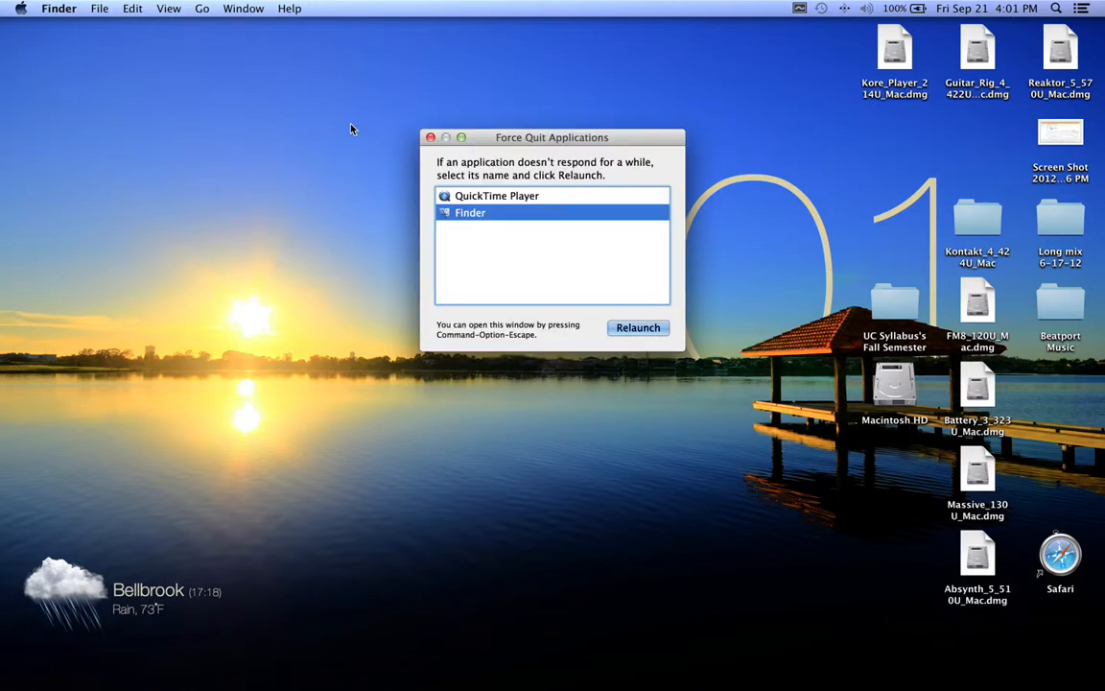
mouse_move(573, 144)
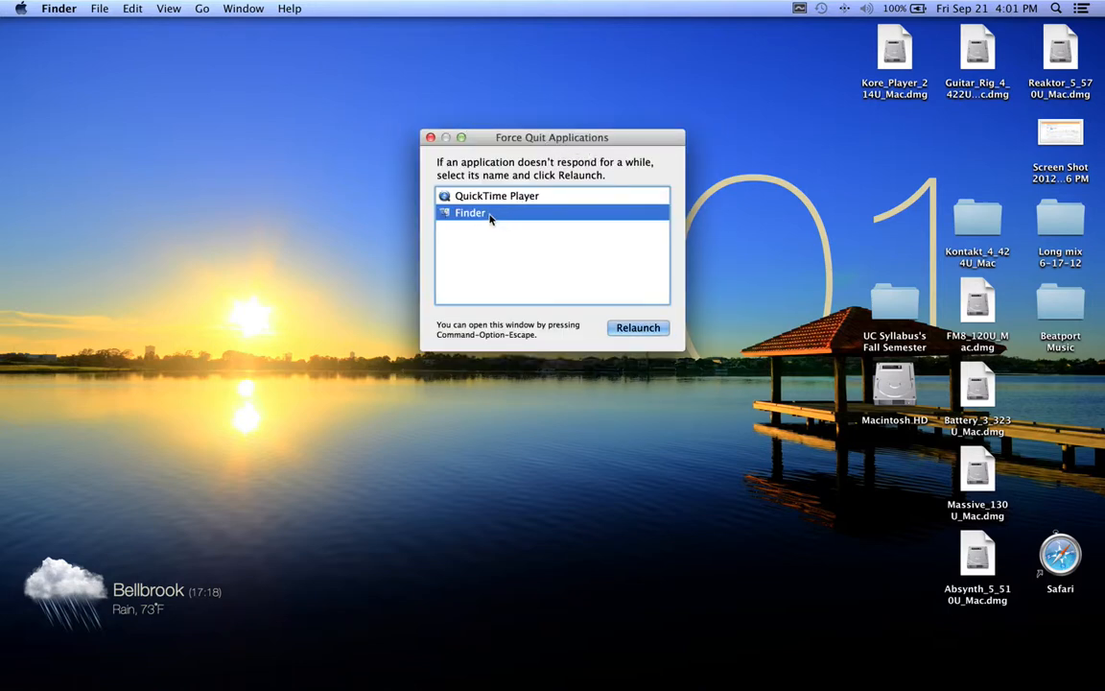
mouse_move(488, 222)
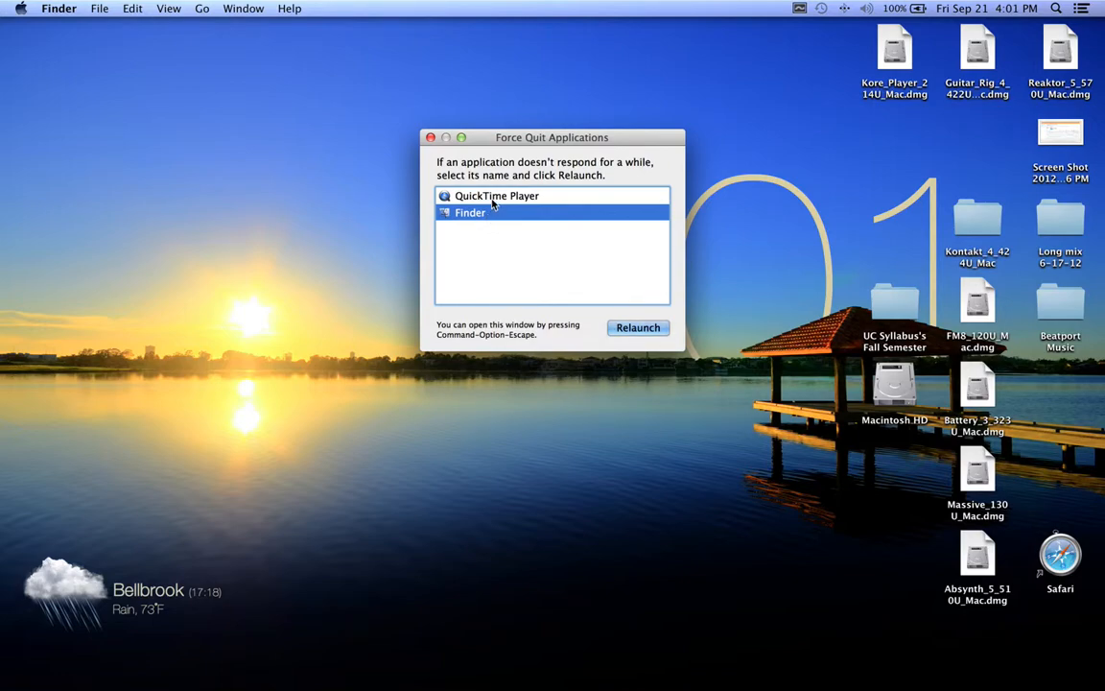
Select Finder in Force Quit Applications and ask to relaunch it
left_click(470, 211)
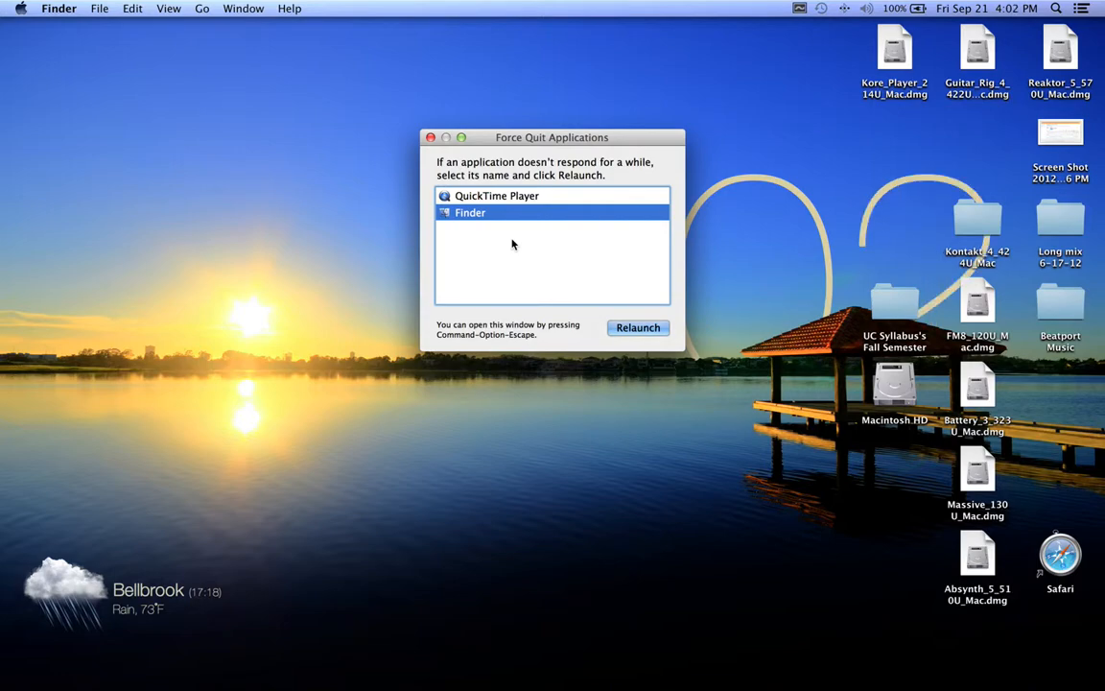
mouse_move(507, 245)
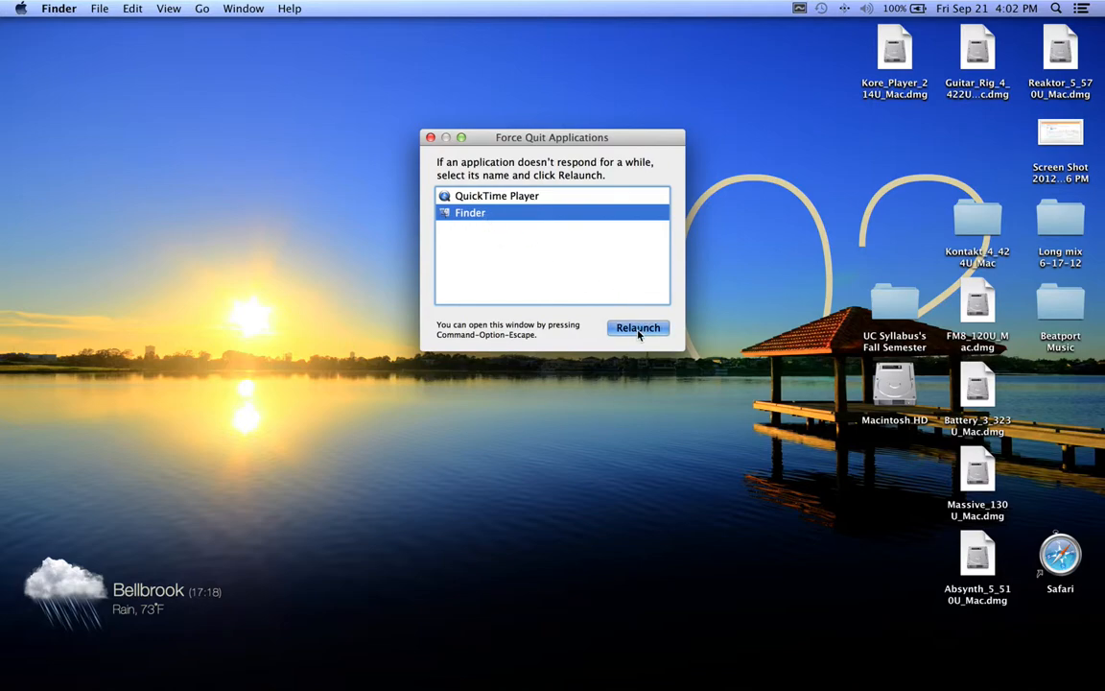
left_click(637, 326)
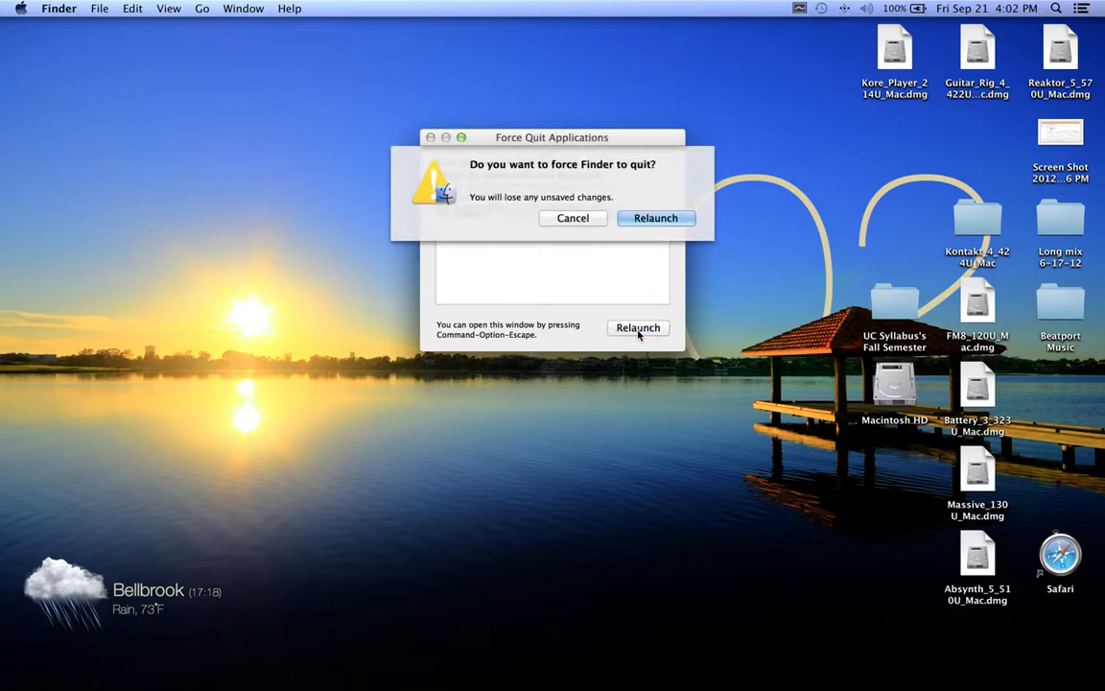
mouse_move(583, 227)
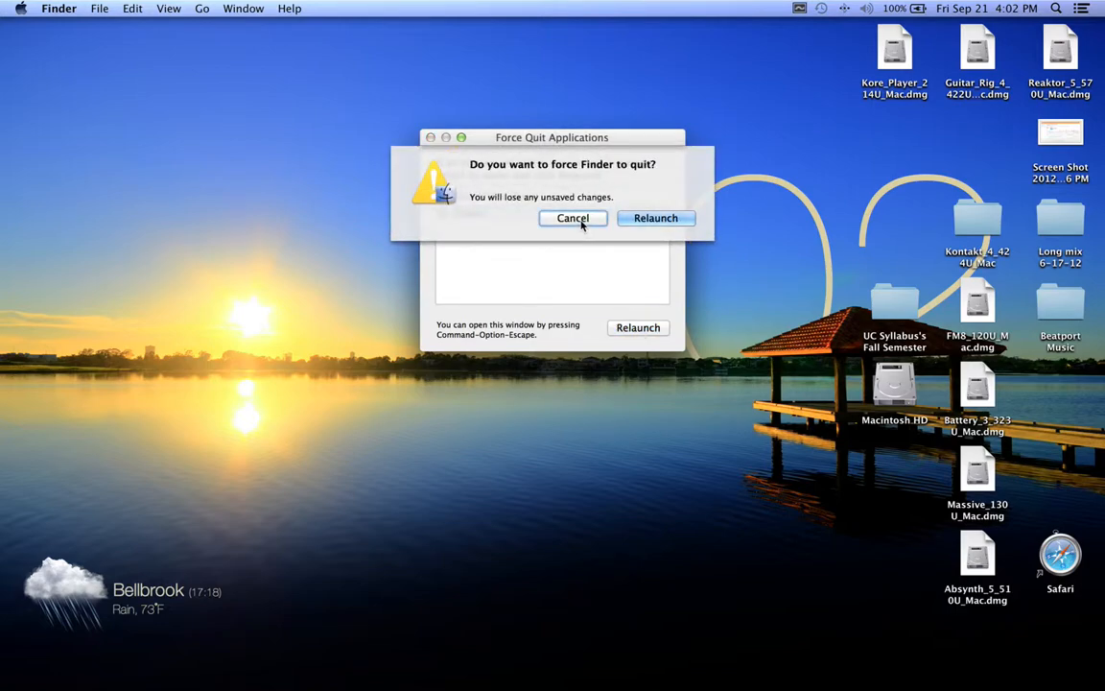
Cancel the prompt asking whether to force Finder to quit
left_click(572, 219)
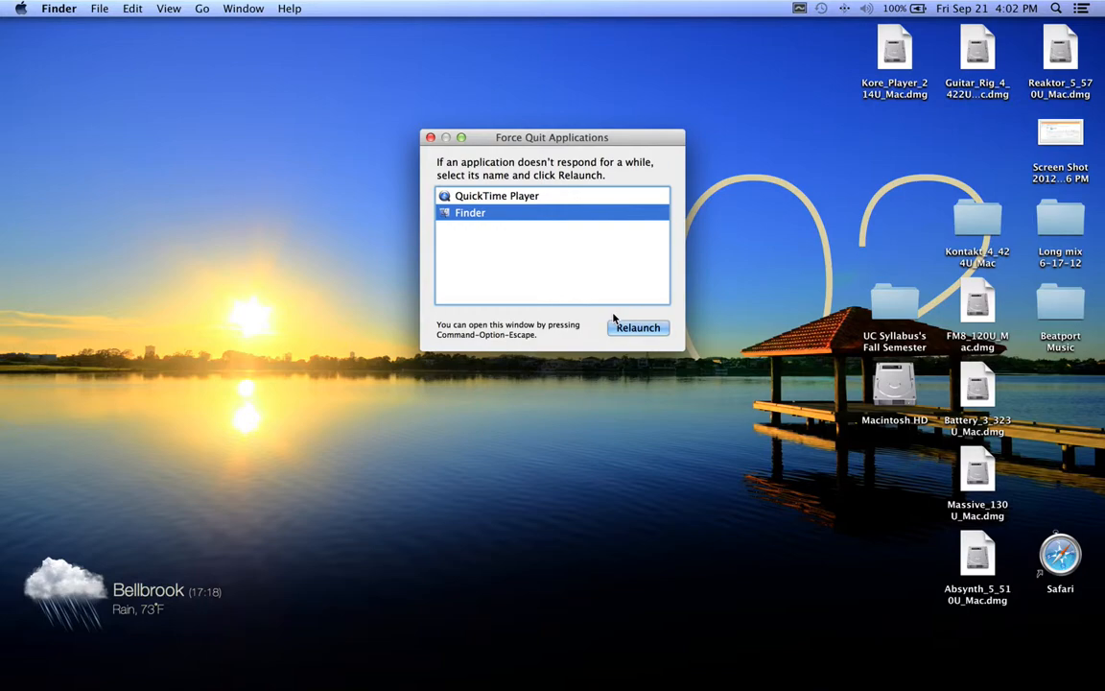
mouse_move(407, 123)
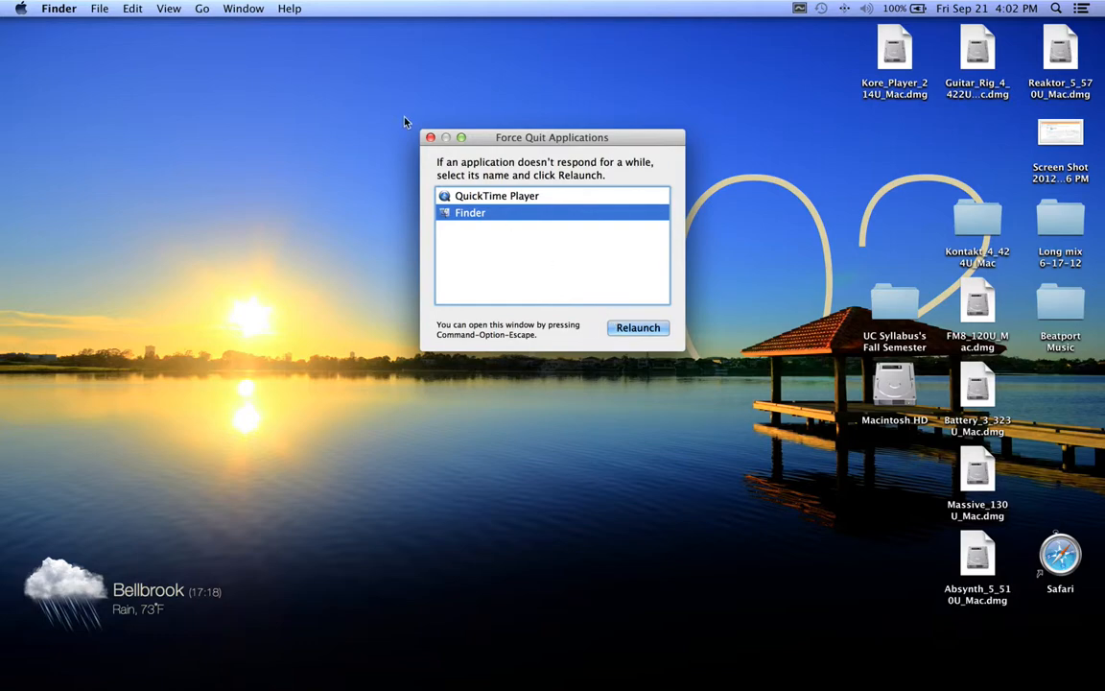
Show About This Mac from the Apple menu, review OS X 10.8.2 specs, and close it
left_click(26, 8)
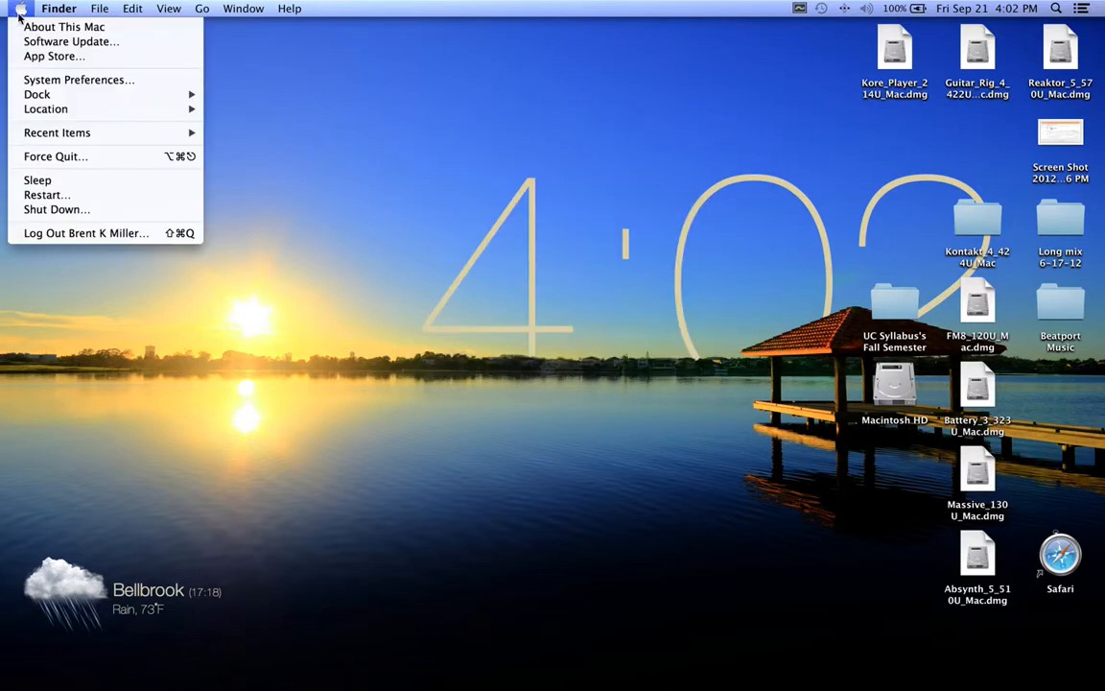
left_click(56, 27)
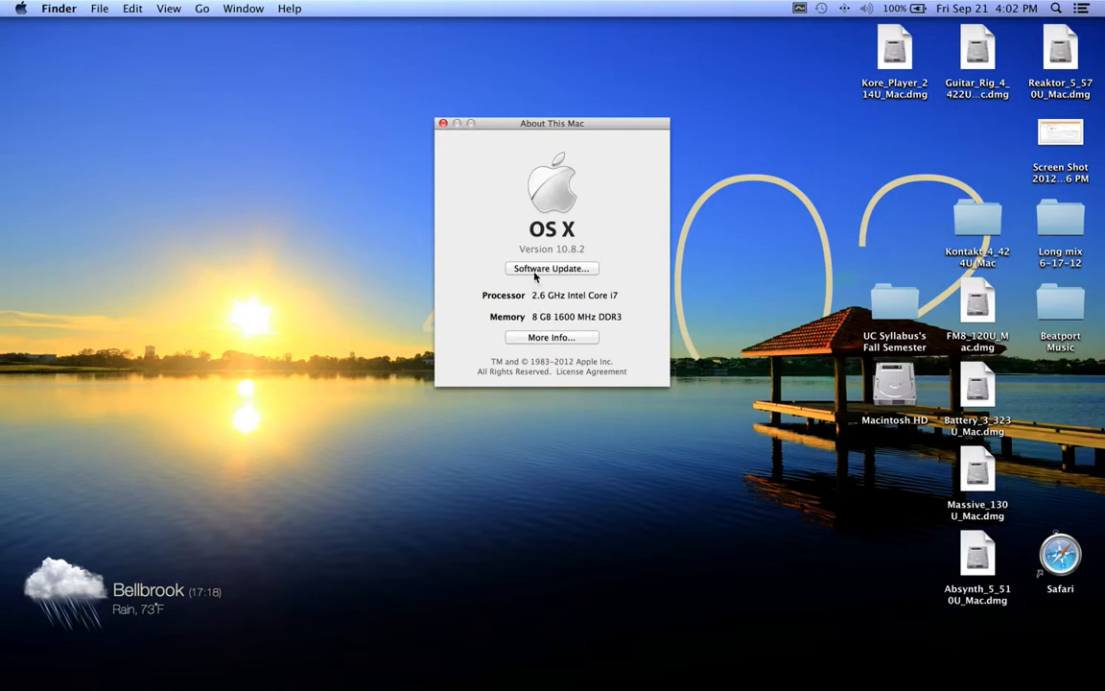
mouse_move(568, 259)
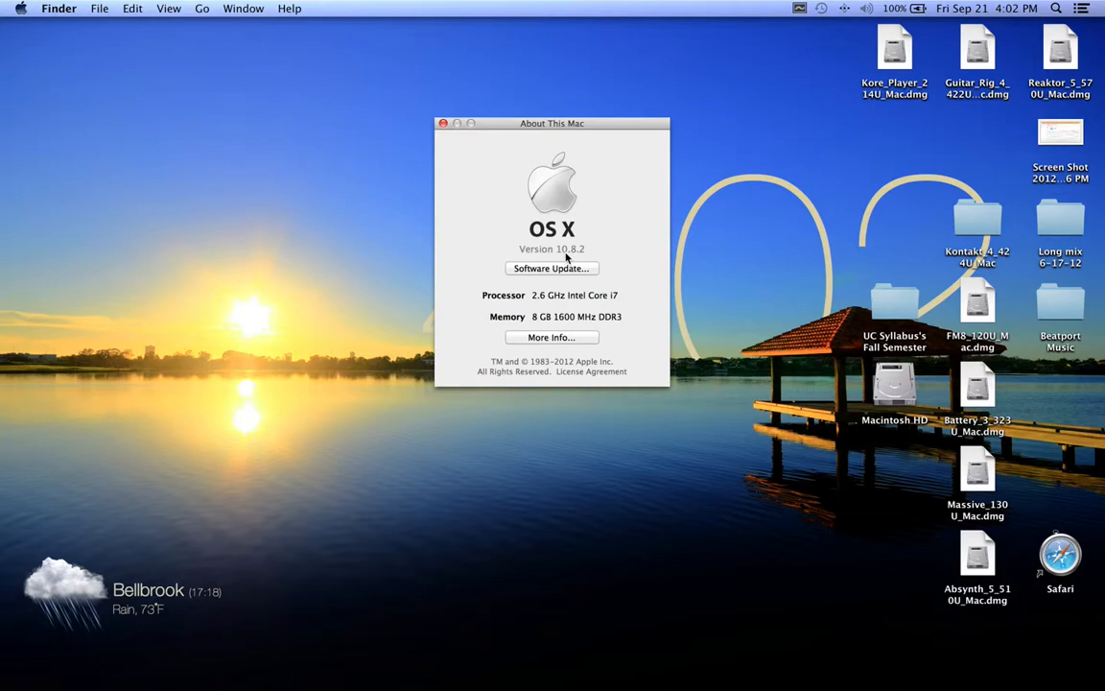
left_click(442, 122)
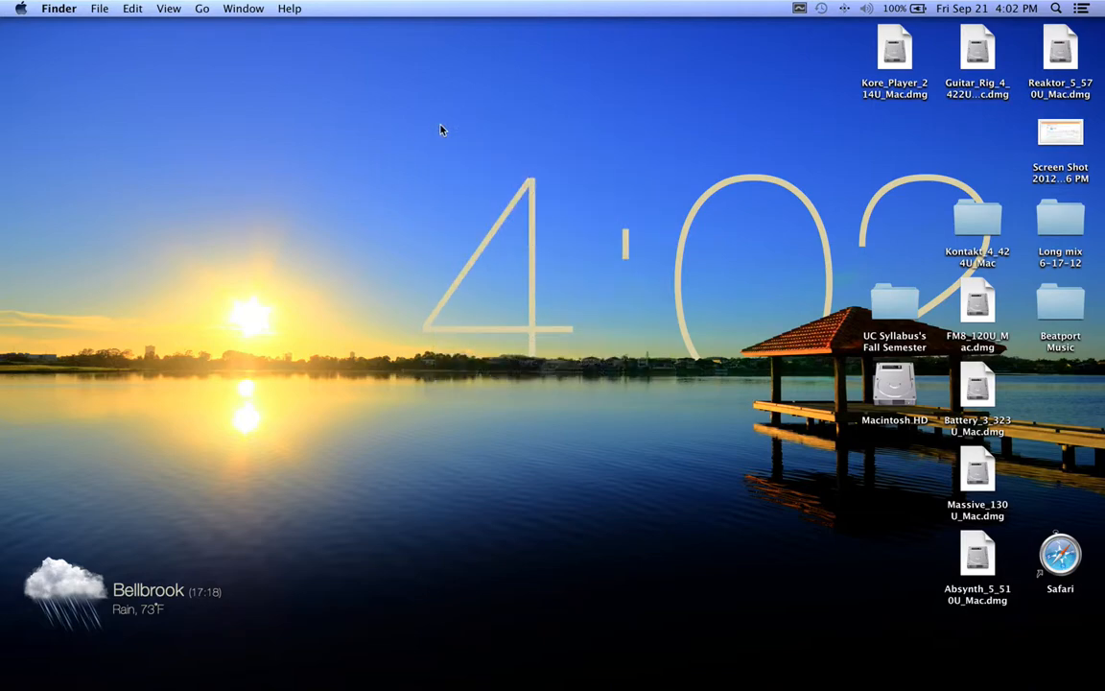
mouse_move(419, 134)
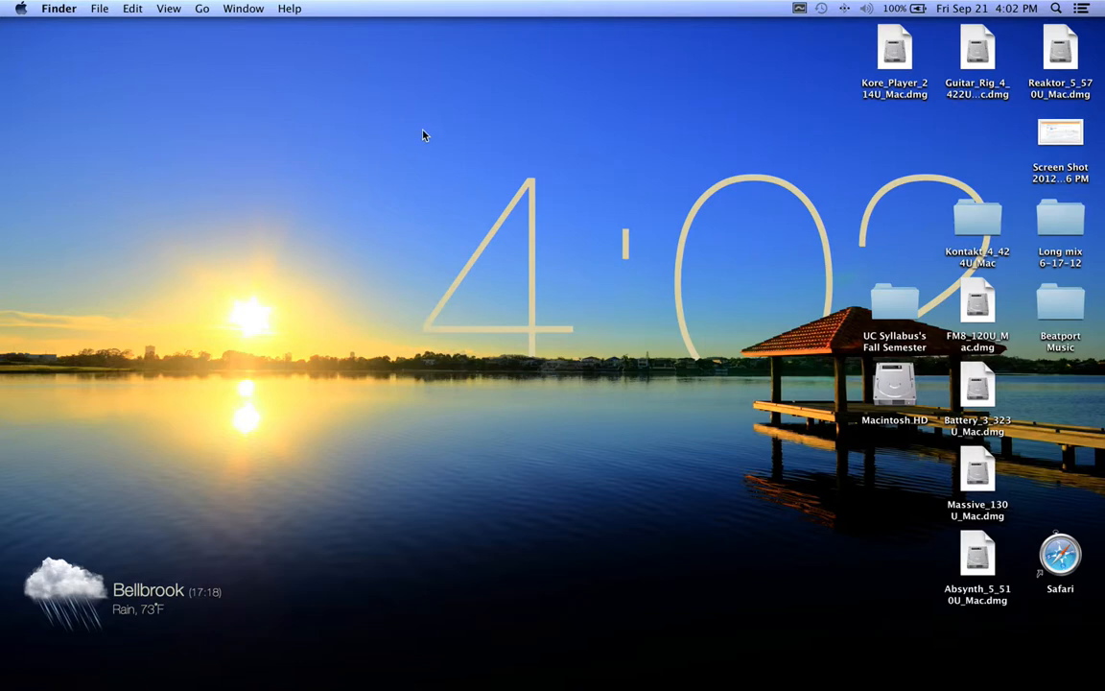
mouse_move(420, 134)
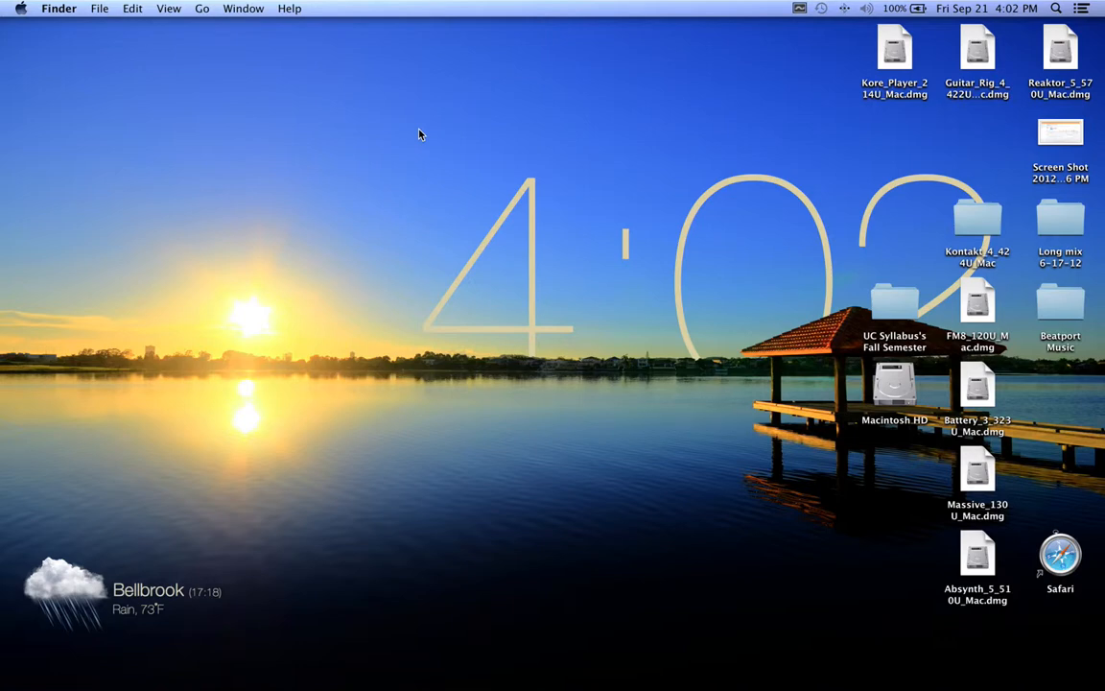
mouse_move(149, 92)
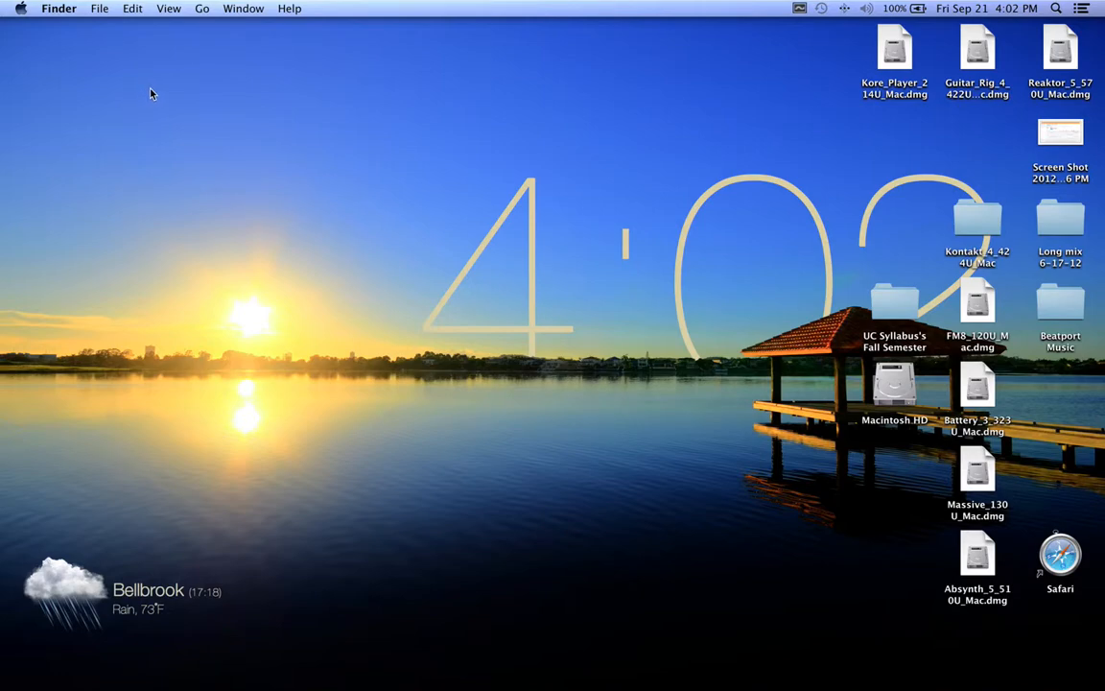